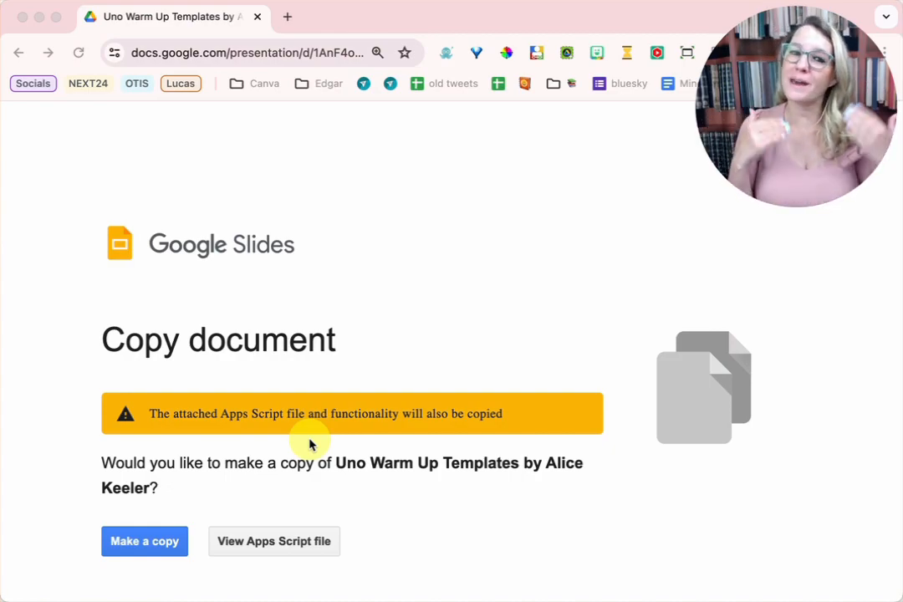
- Make a personal copy of the Uno Warm Up Templates deck
left_click(144, 542)
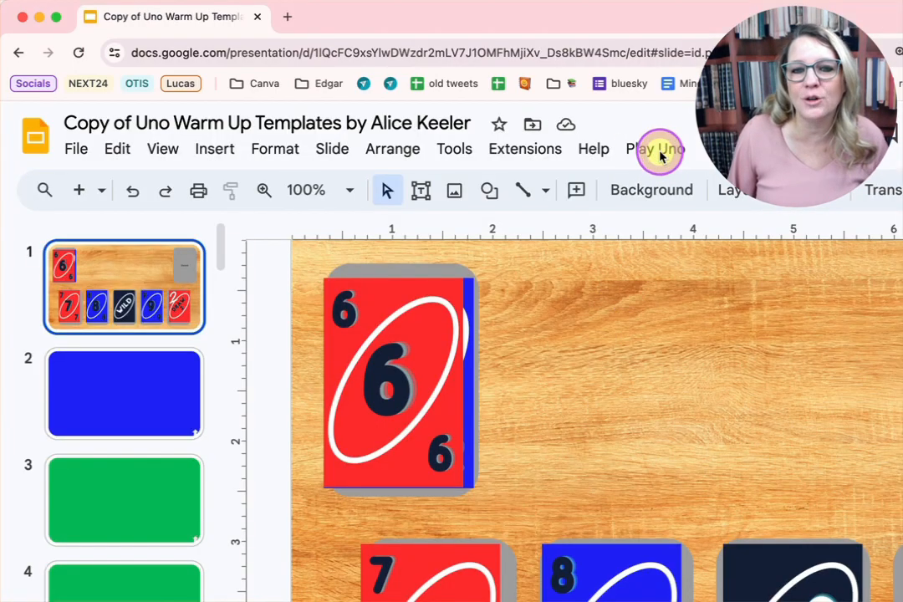
- Open the Play Uno menu listing Pick a Card, Place 5 and Additional Options
left_click(657, 149)
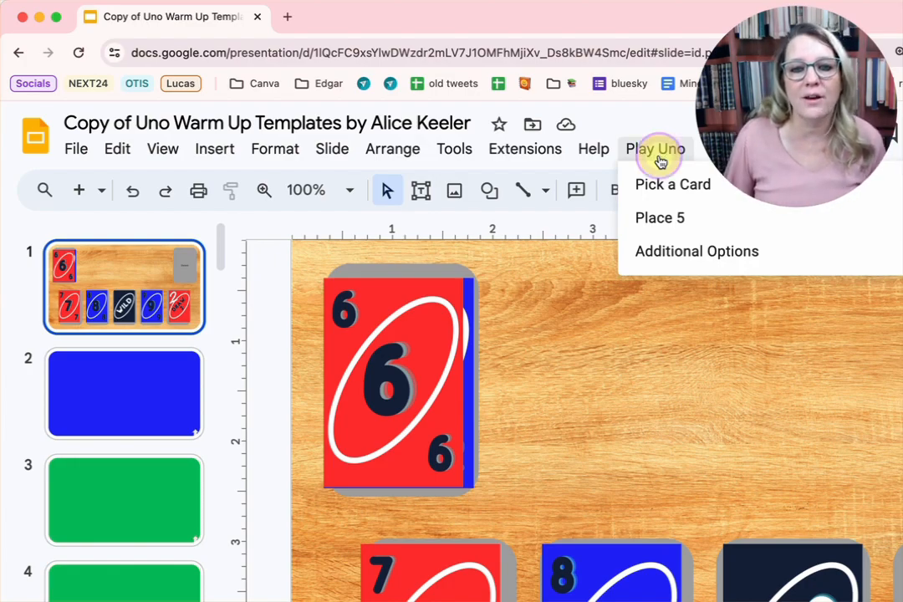
mouse_move(604, 317)
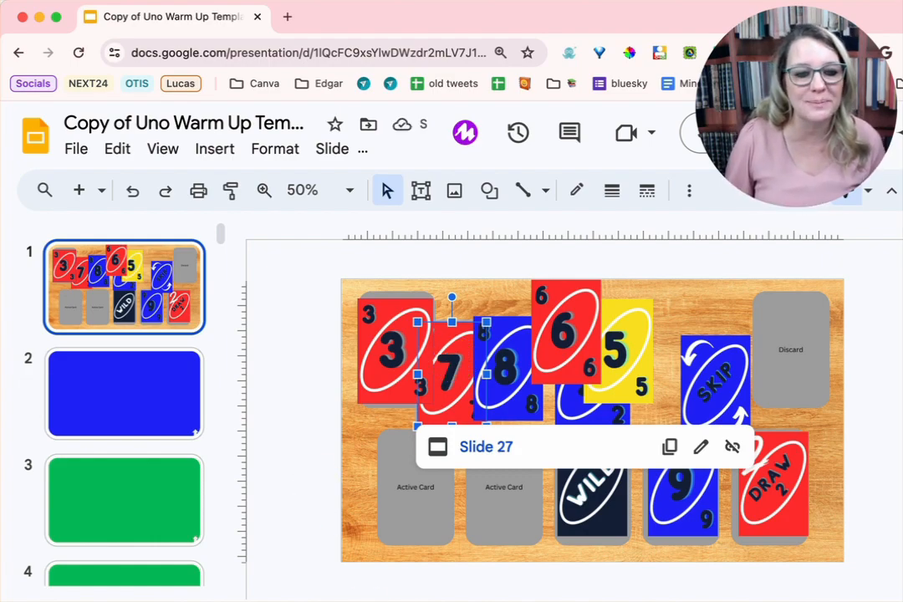
- Deal five new cards with Play Uno > Place 5, under a WILD top card
left_click(656, 149)
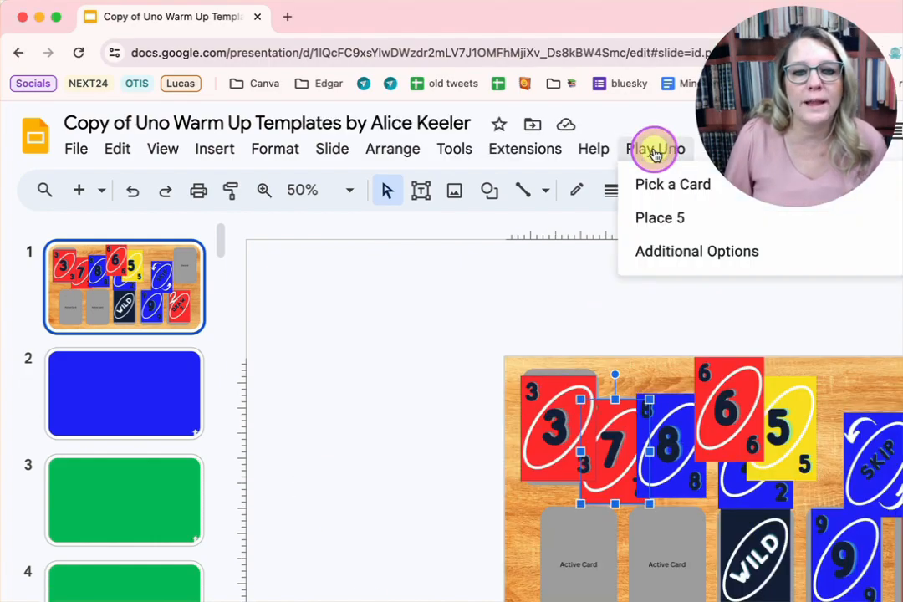
mouse_move(660, 217)
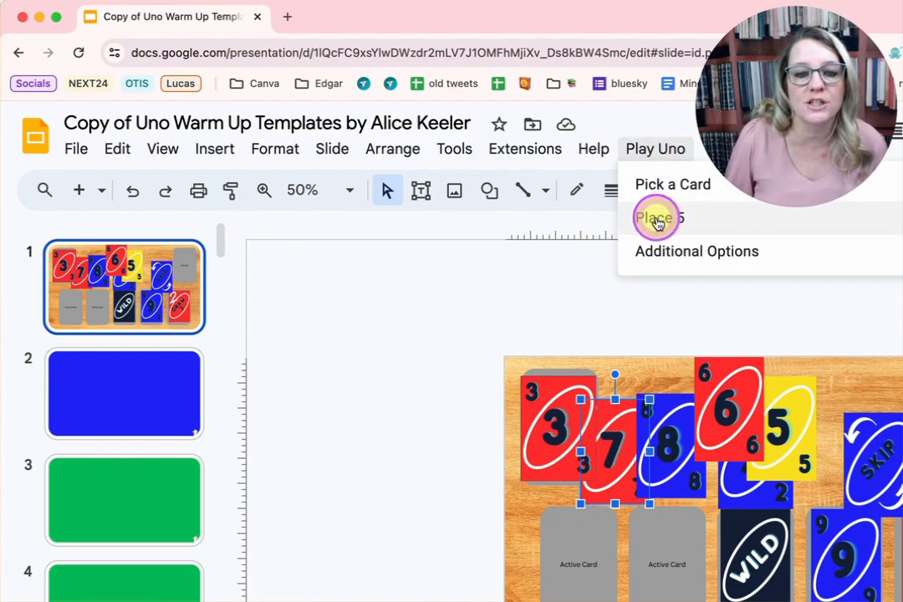
left_click(659, 219)
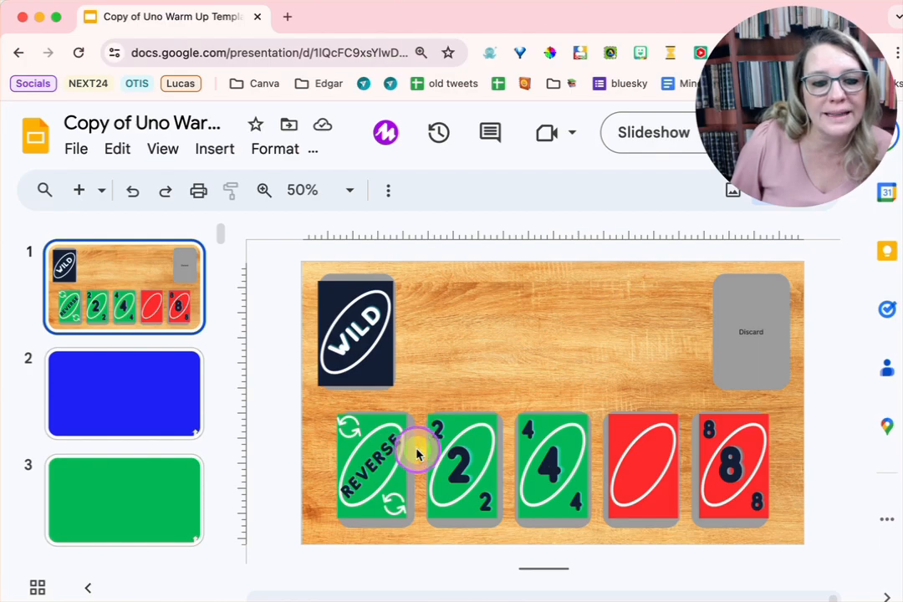
scroll("down", 3)
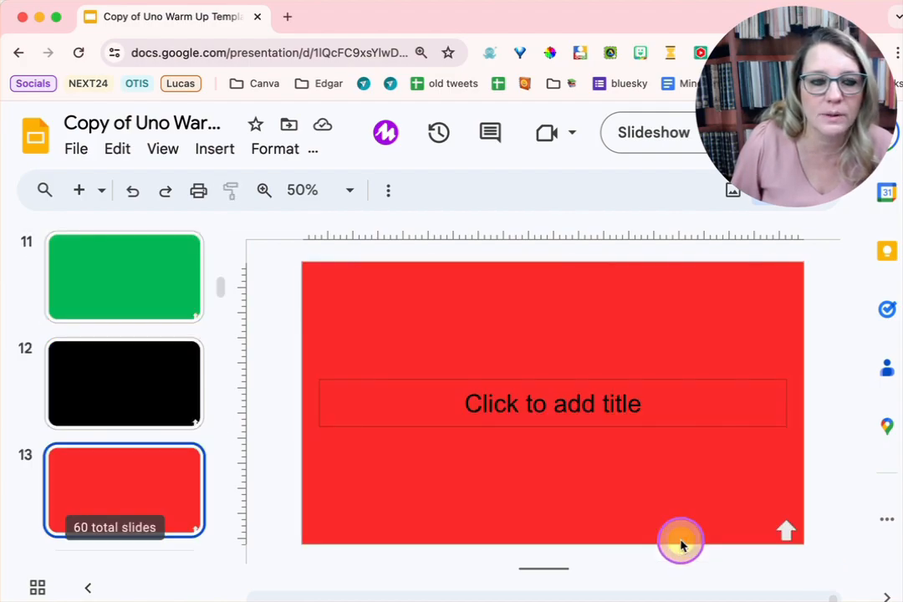
mouse_move(791, 533)
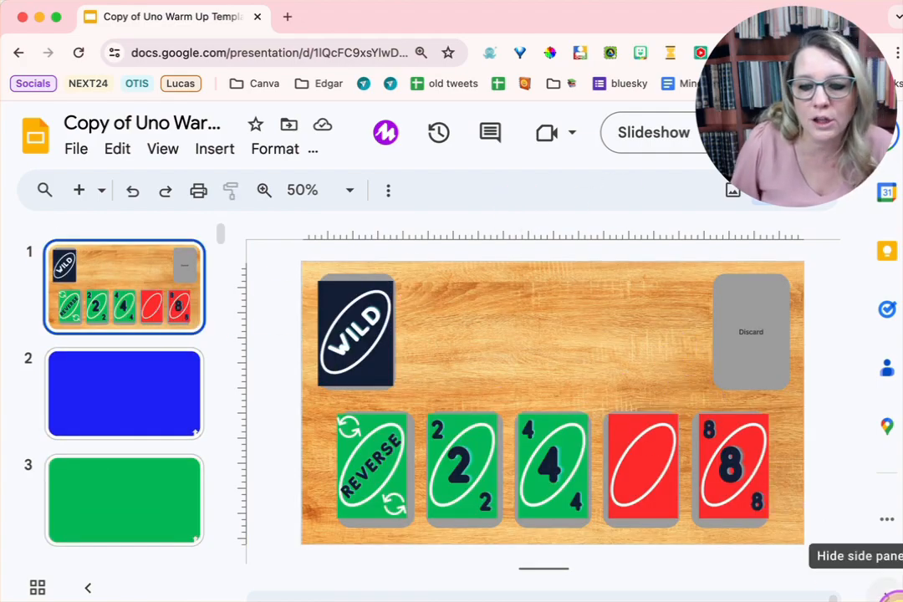
- Deal a hand with Place 5, then clear the five slots under a yellow 9
left_click(665, 149)
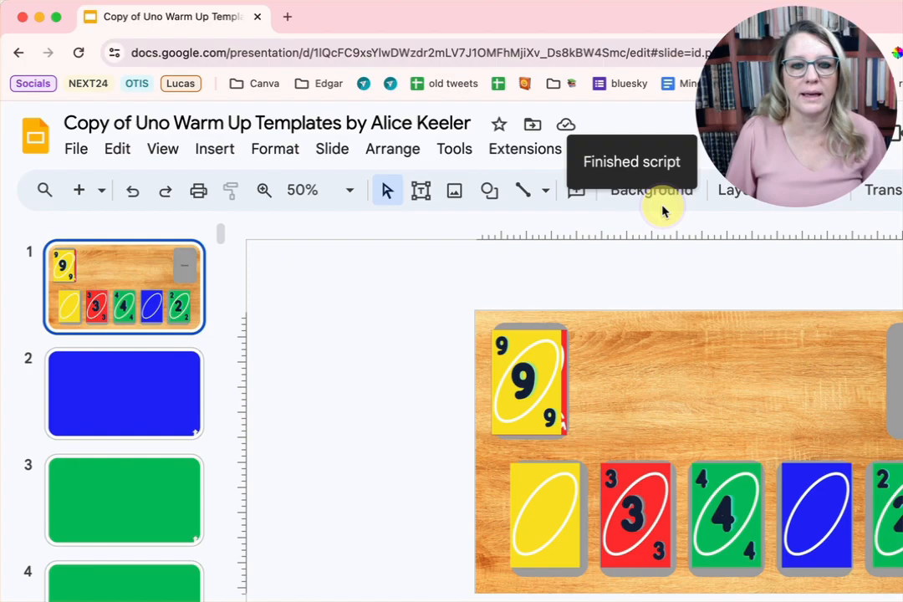
mouse_move(634, 121)
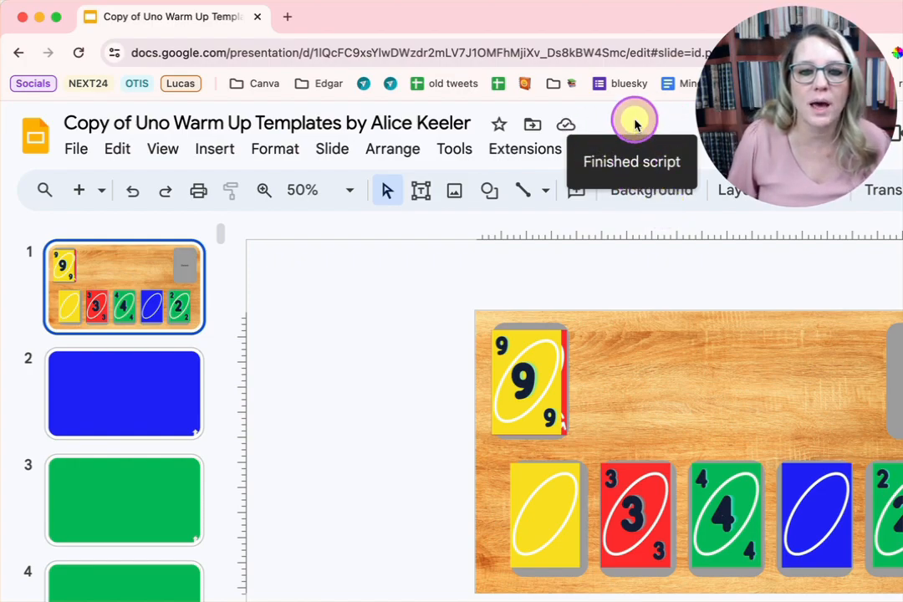
left_click(656, 148)
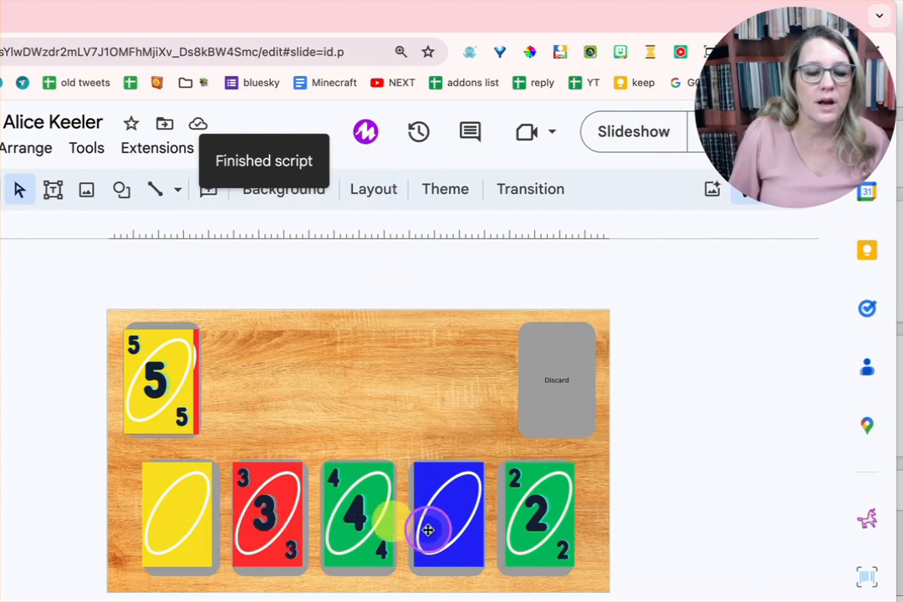
left_click(288, 148)
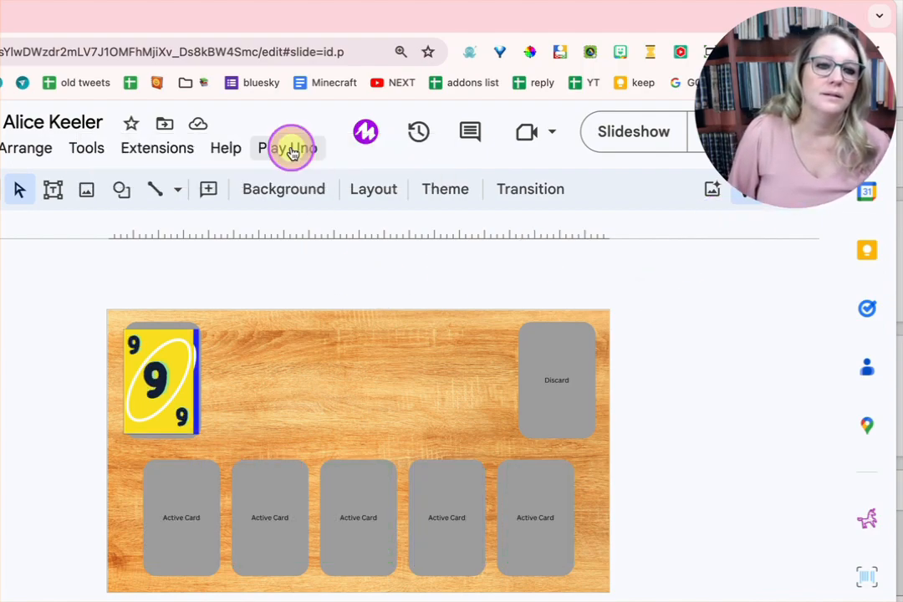
- Deal red 3, yellow 5, yellow 3, yellow Reverse, red 8 and dismiss the notice
left_click(287, 148)
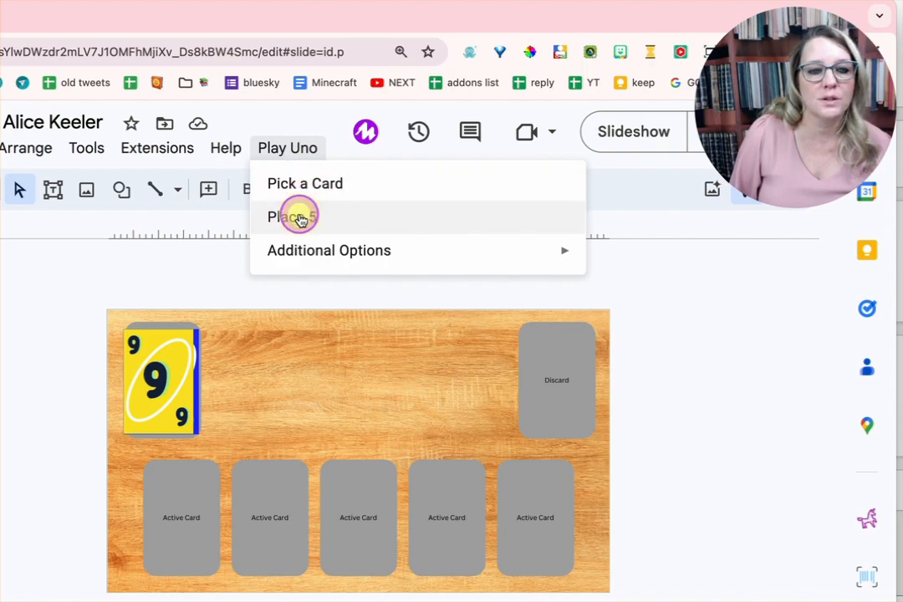
left_click(293, 216)
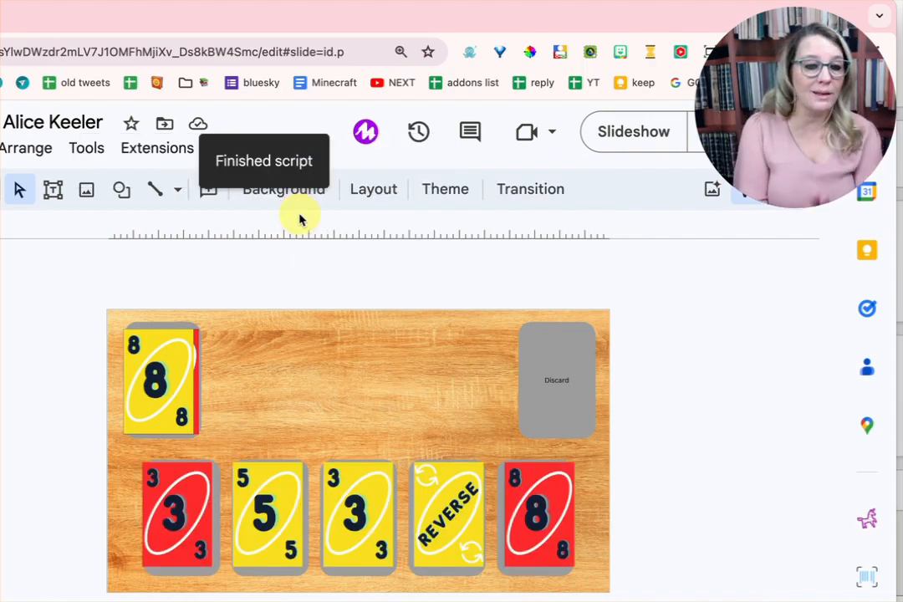
left_click(358, 514)
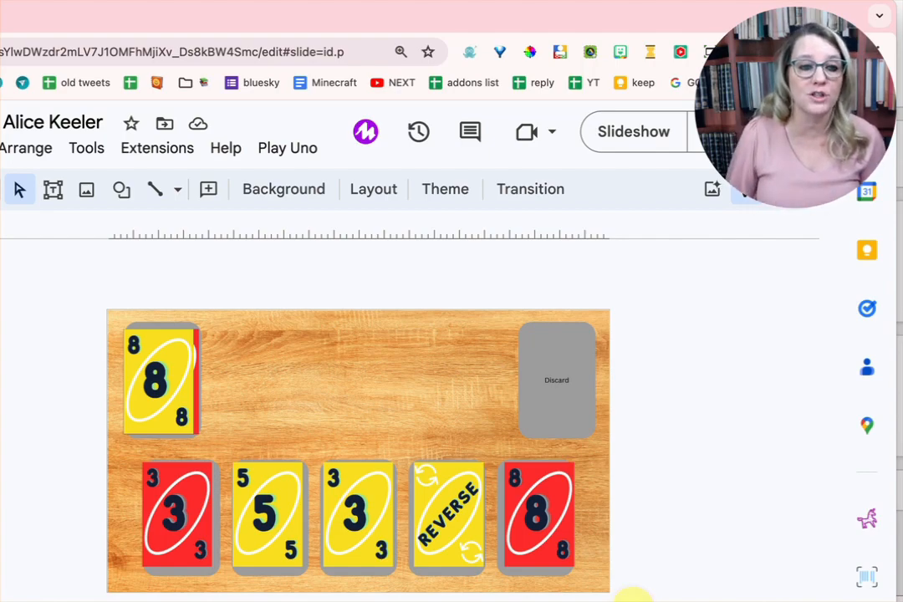
- Draw a random card with Pick a Card, then check the red 3 and Reverse card links
left_click(287, 148)
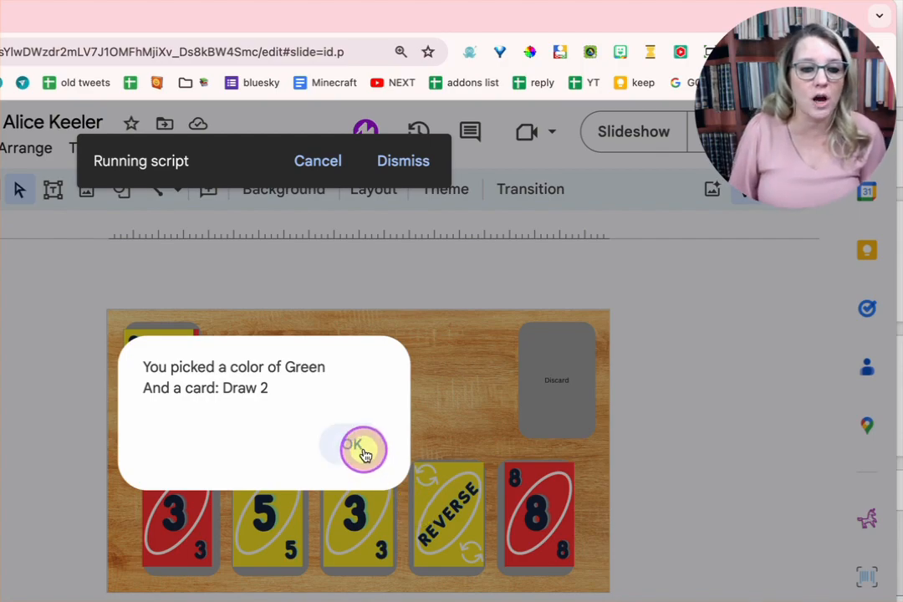
left_click(359, 447)
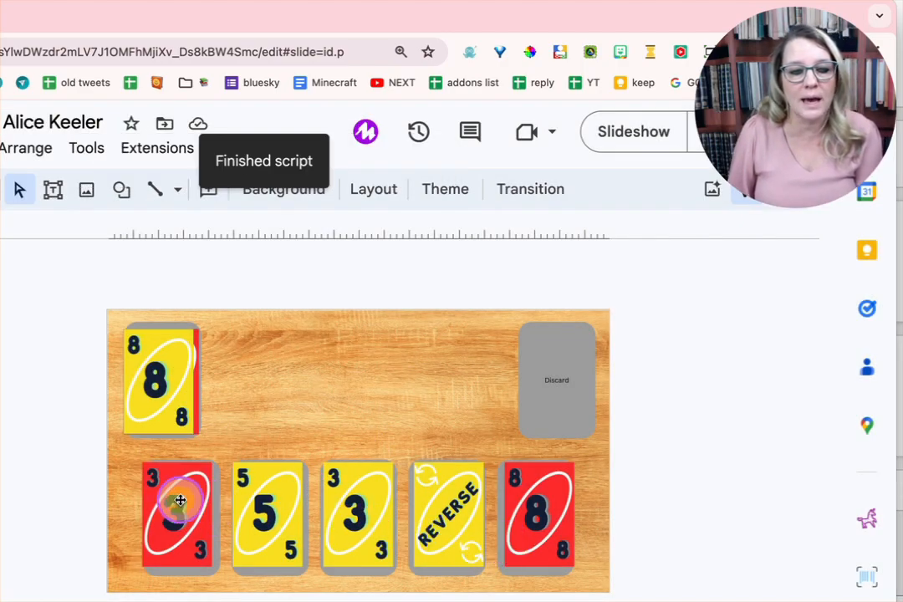
left_click(447, 518)
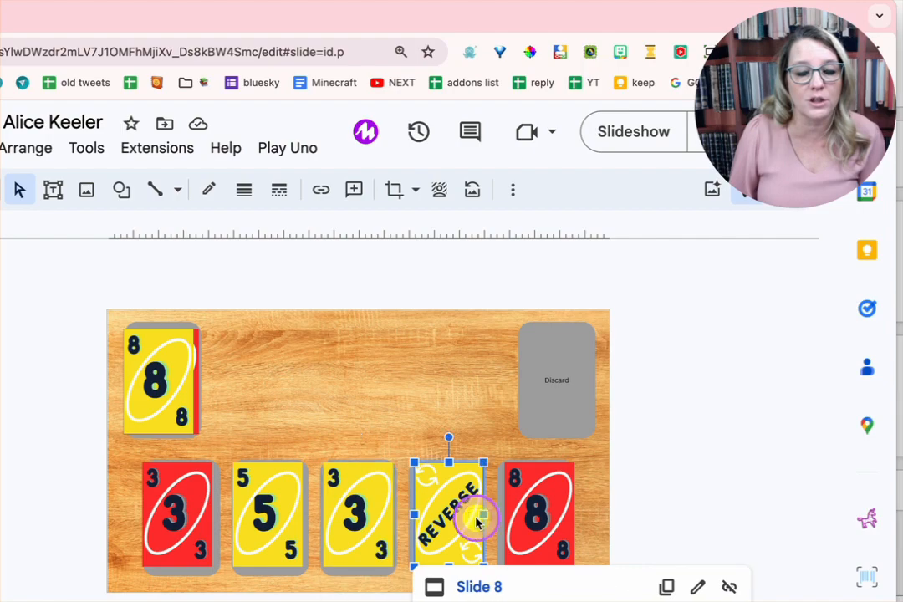
left_click(540, 514)
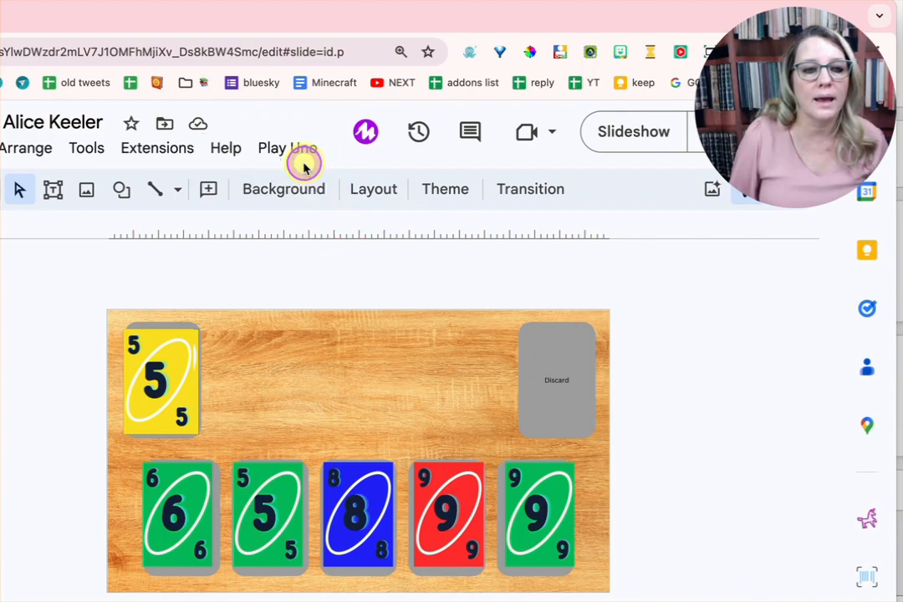
- Draw a blue 7 with Pick a Card and move the blue 8 onto the discard pile
left_click(288, 148)
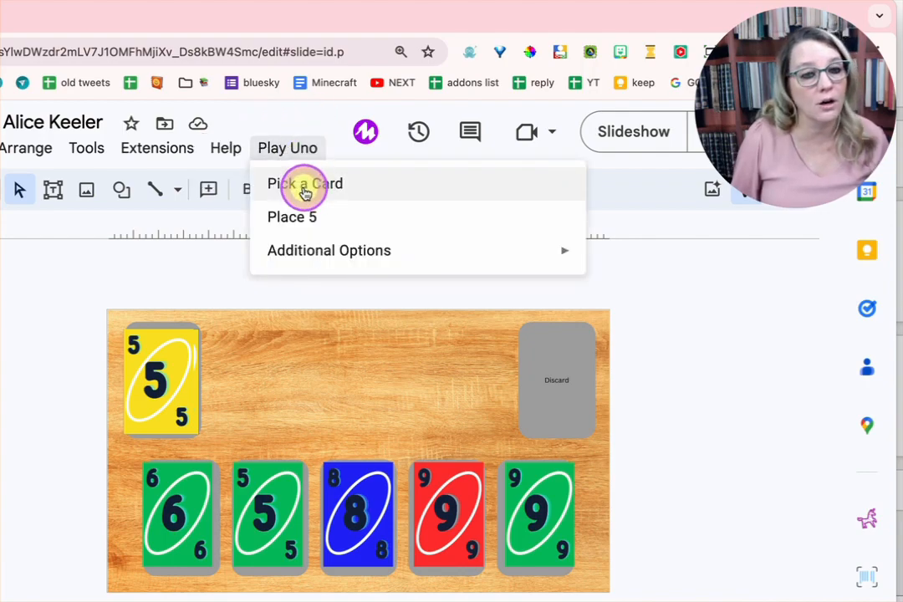
left_click(306, 183)
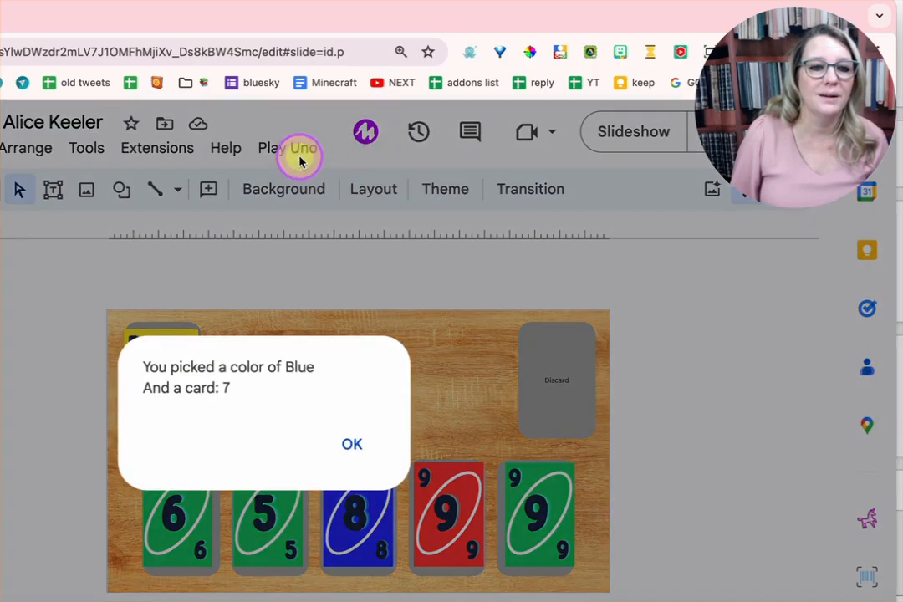
left_click(352, 444)
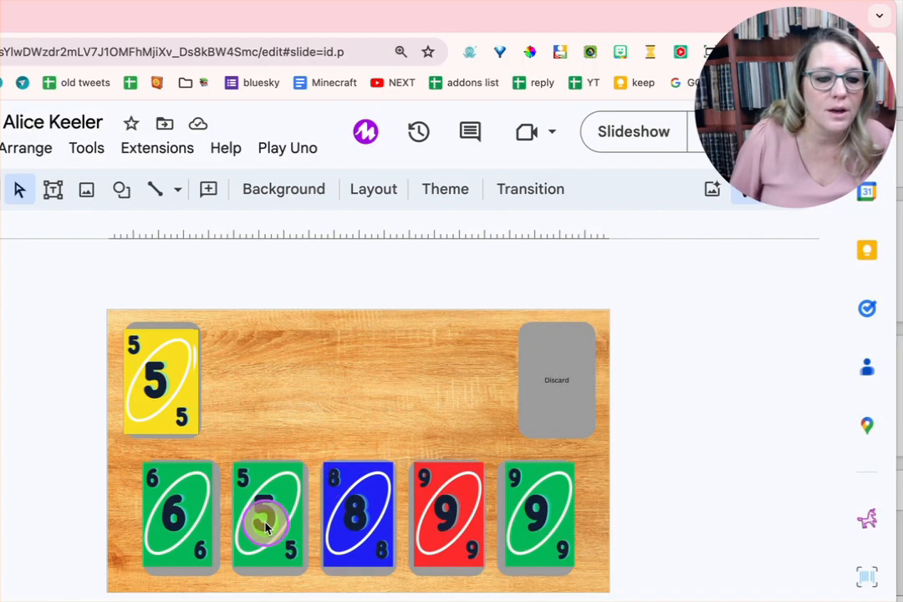
left_click(358, 515)
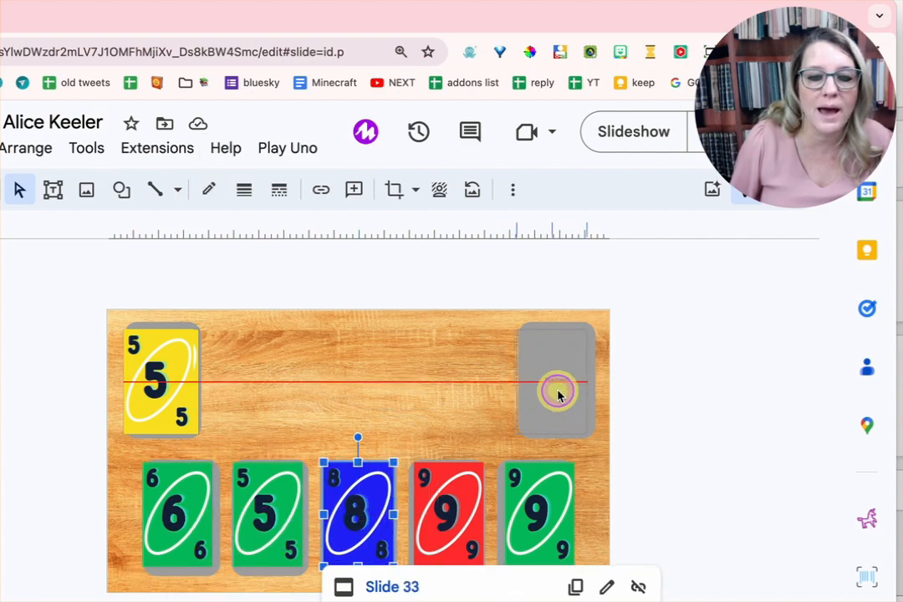
left_click_drag(358, 498, 552, 376)
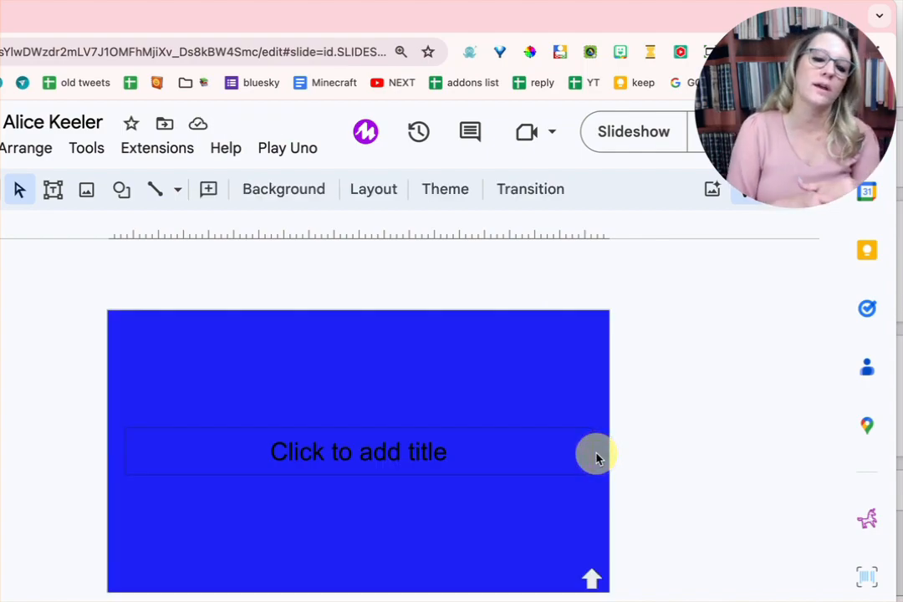
mouse_move(591, 568)
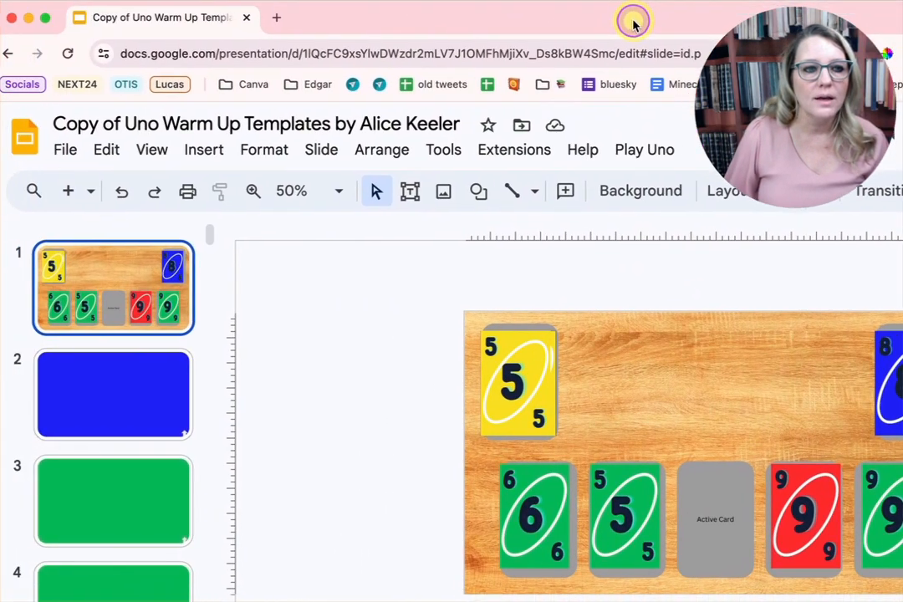
- Hide the filmstrip and follow a card's link to its green question slide
left_click(165, 150)
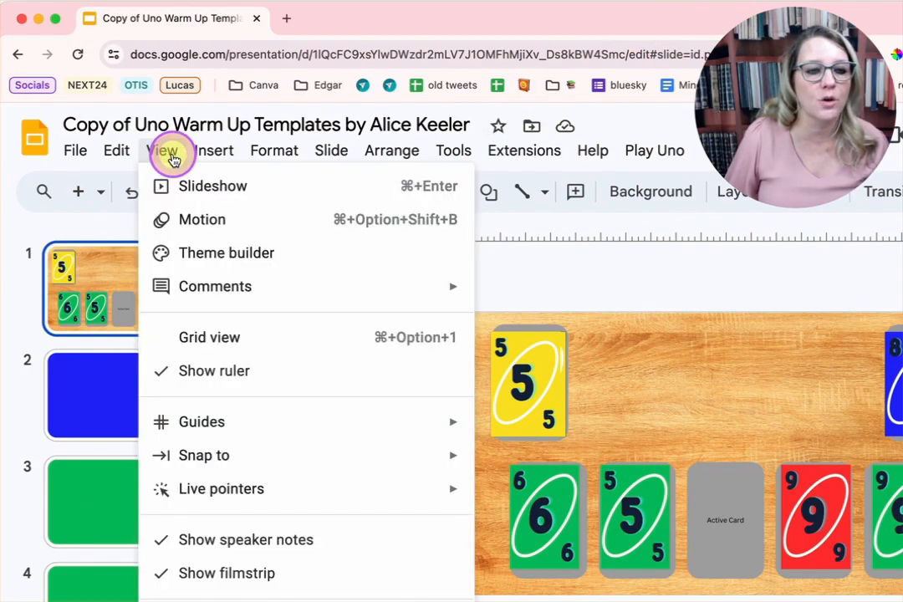
mouse_move(227, 573)
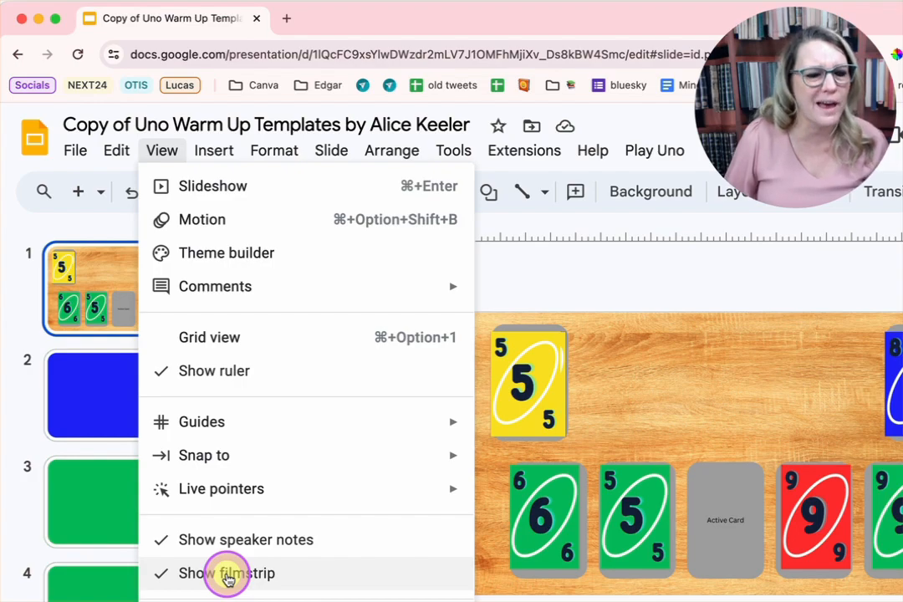
left_click(227, 573)
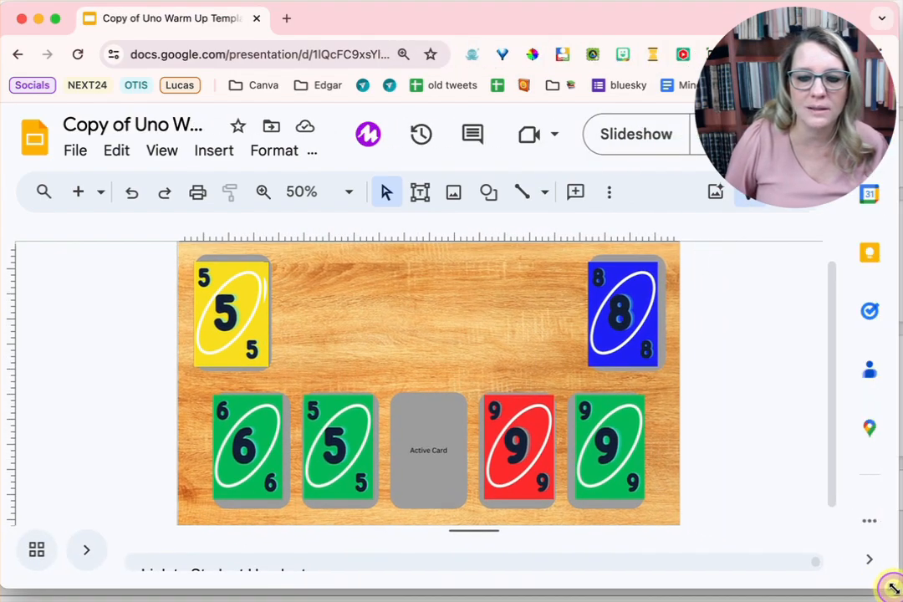
left_click(339, 451)
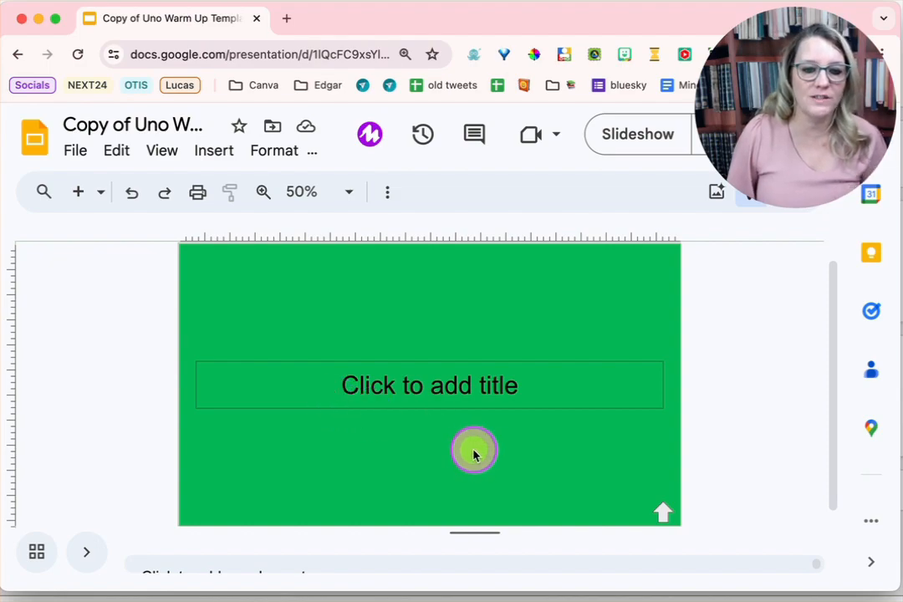
mouse_move(667, 517)
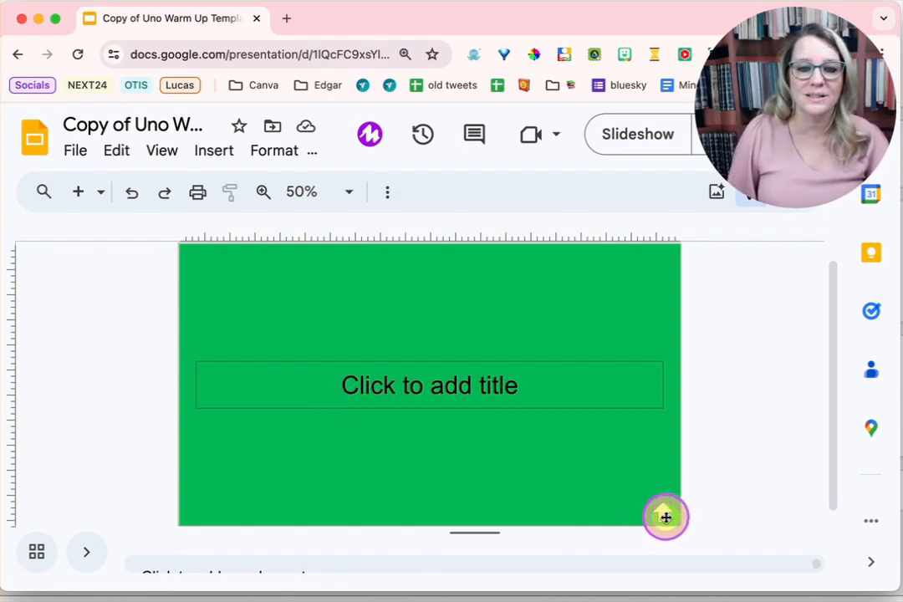